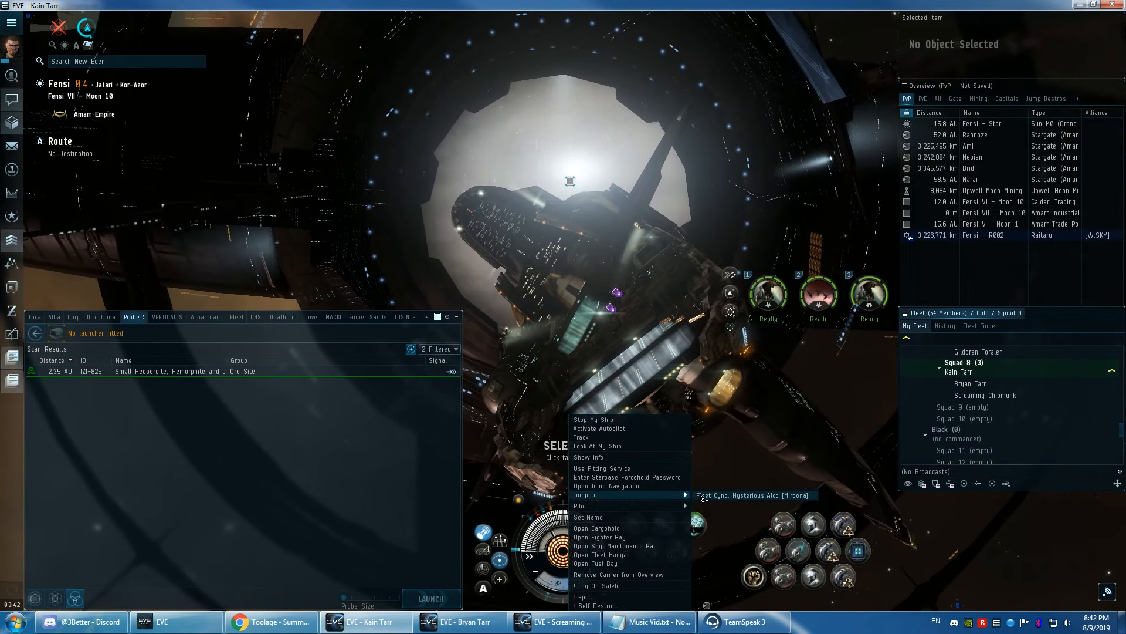
Step: Jump the carrier from Fensi to the Fleet Cyno beacon in Miroona
left_click(753, 495)
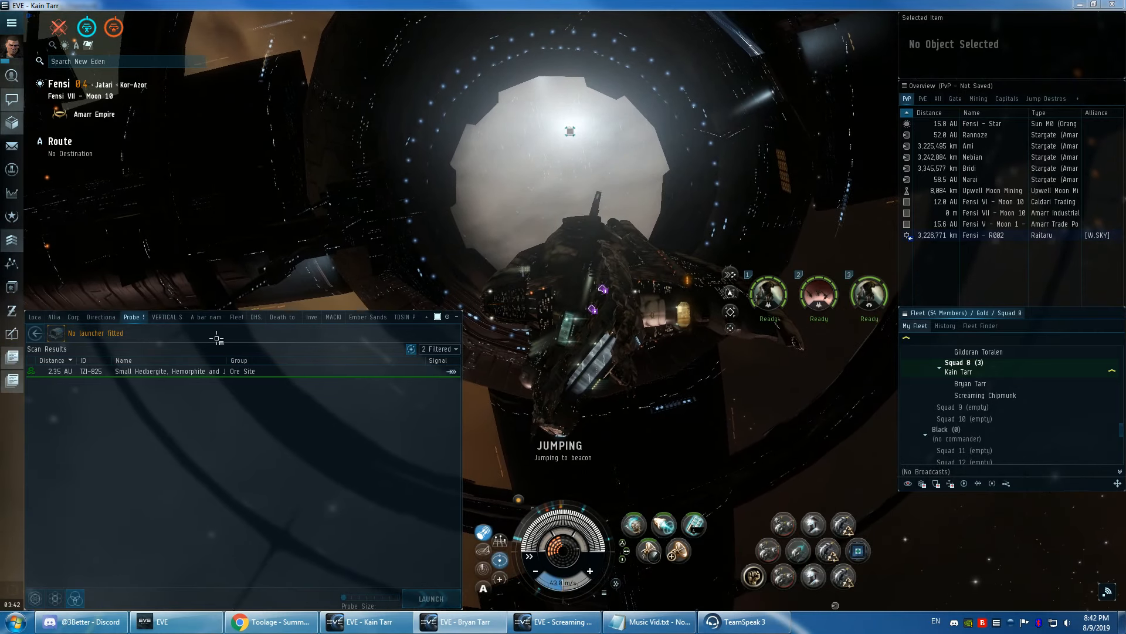
left_click(34, 317)
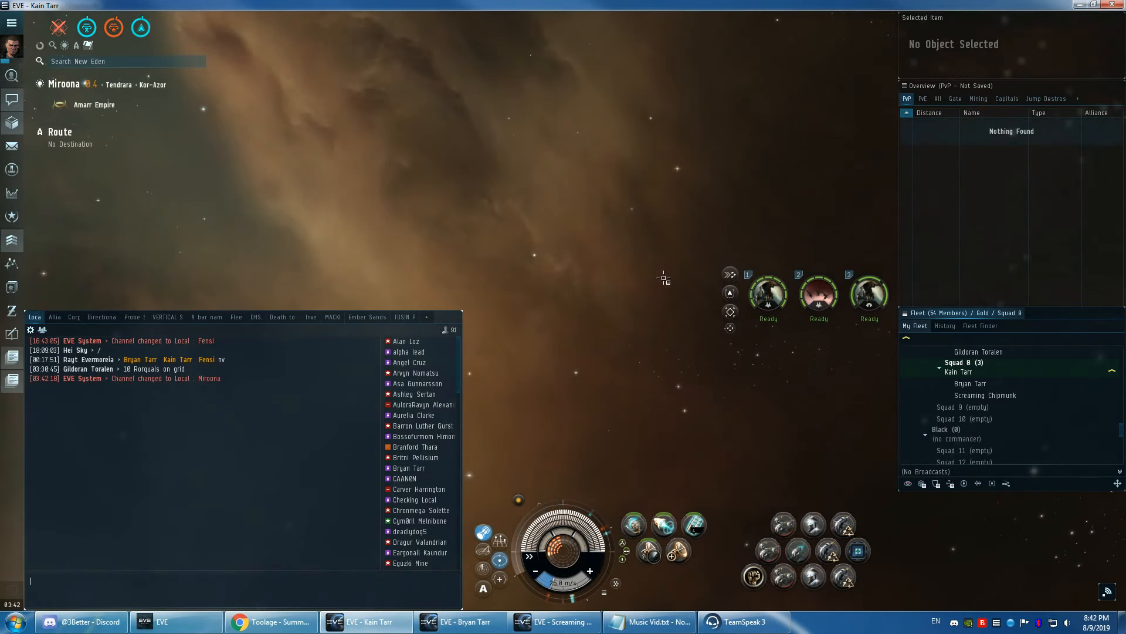
mouse_move(649, 552)
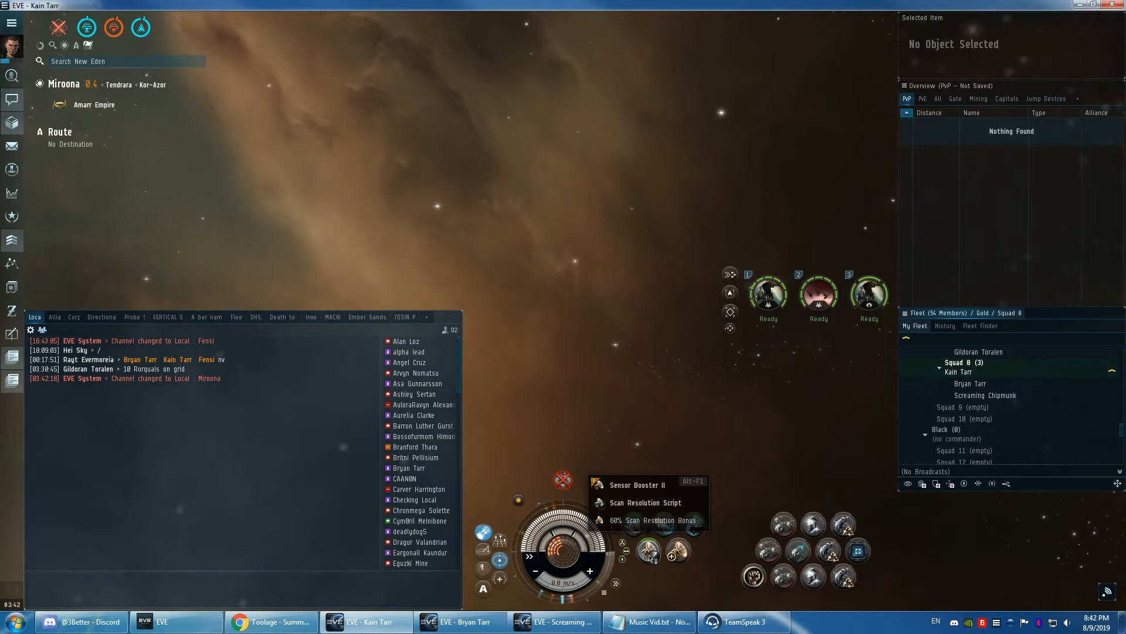
Step: Activate the Sensor Booster to speed up target locking after arriving in Miroona
left_click(937, 98)
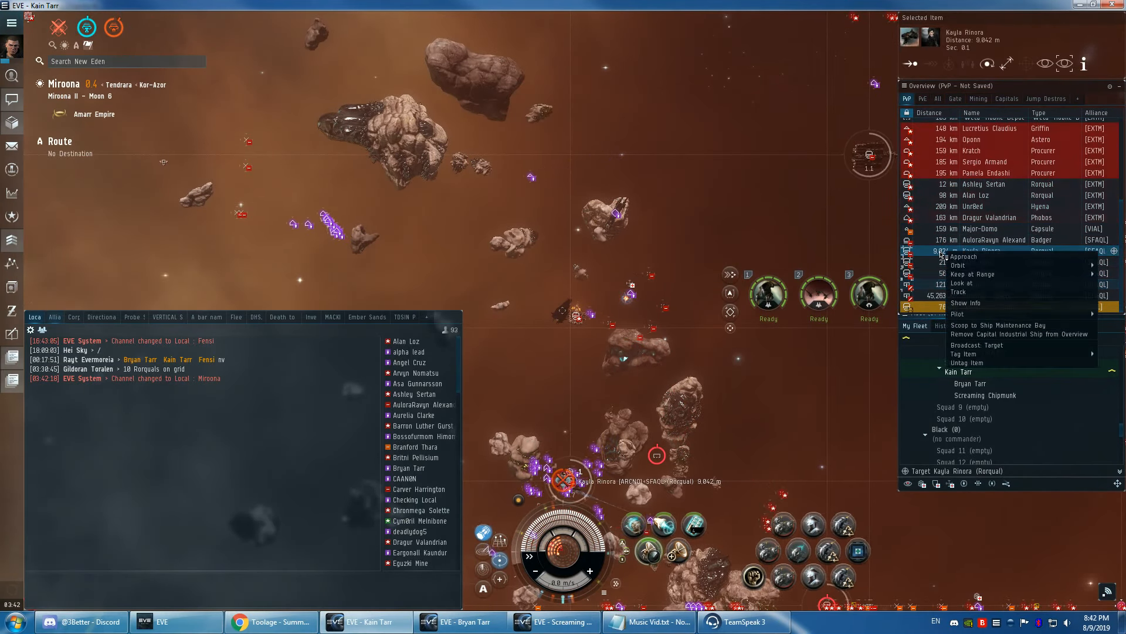
Step: Lock the broadcast enemy Rorqual and align toward the Impro Factory at Miroona IV - Moon 19
left_click(964, 265)
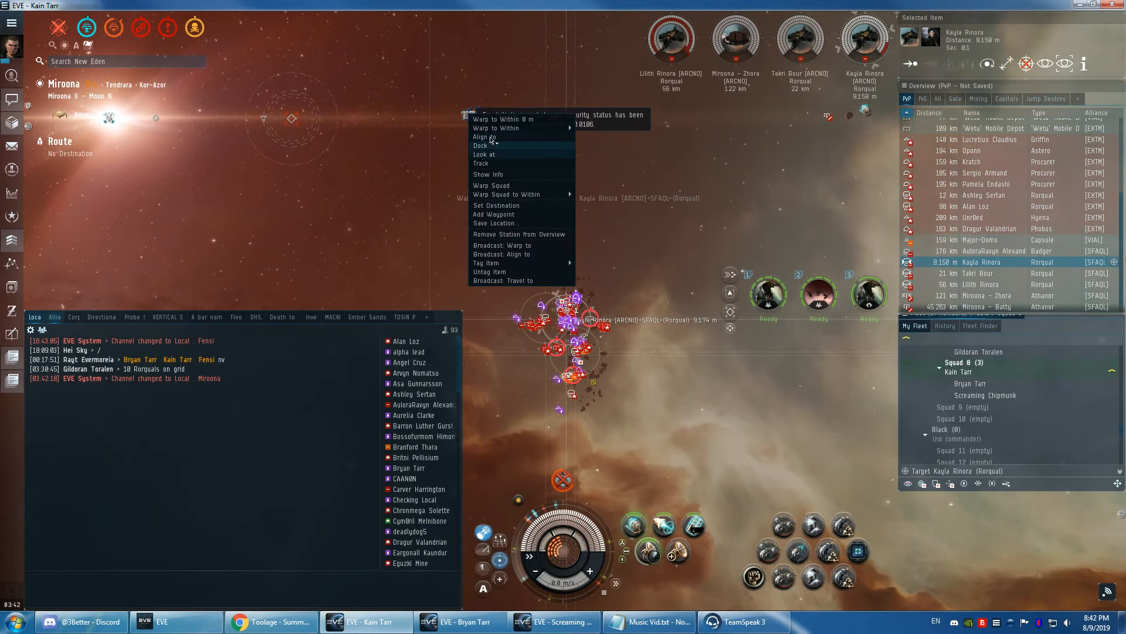
left_click(483, 137)
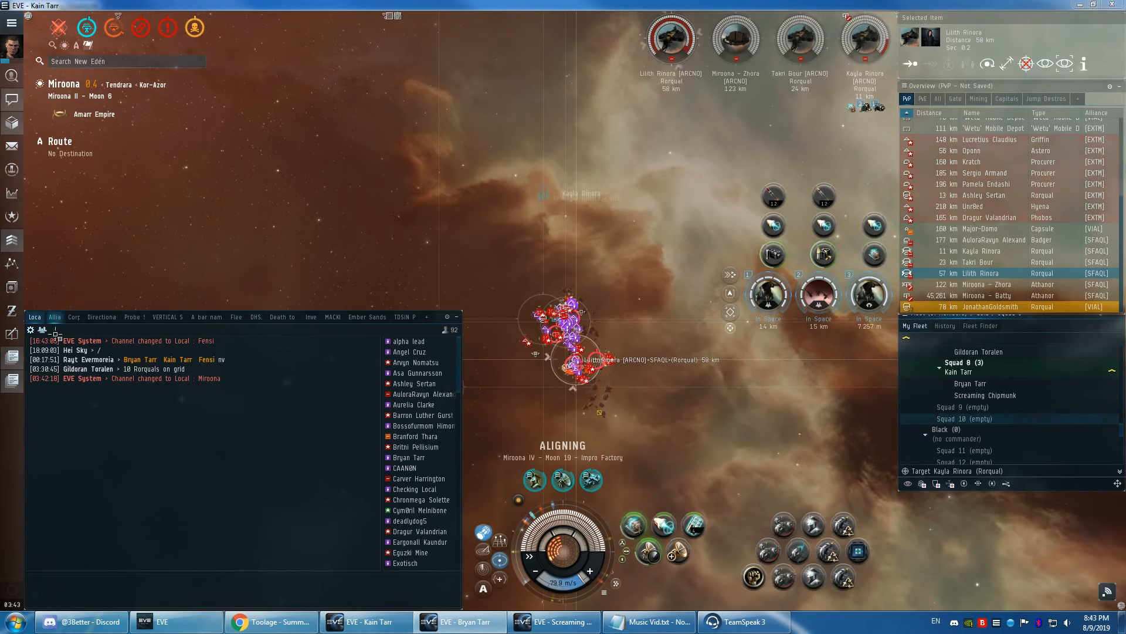
Step: Invite two pilots from the Alliance chat channel into the carrier fleet
right_click(412, 352)
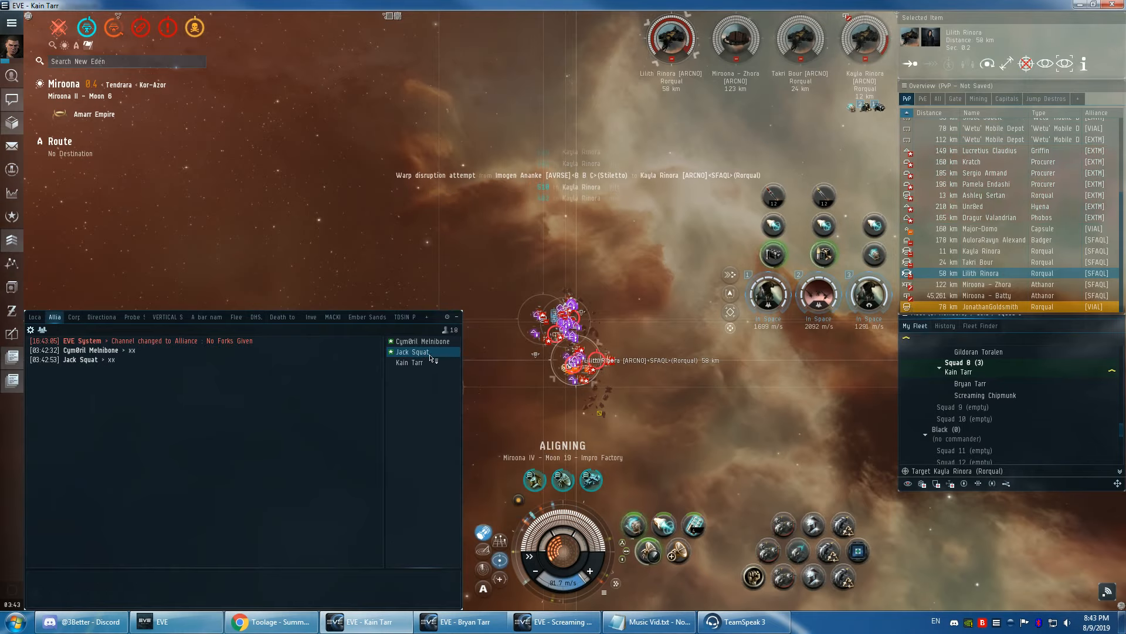
right_click(422, 341)
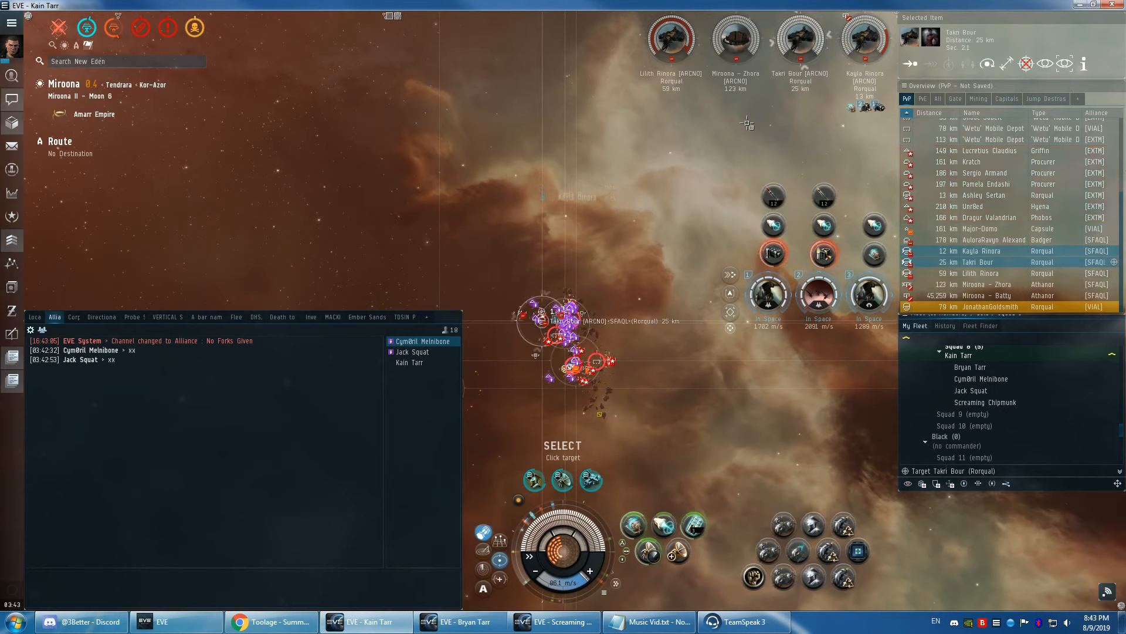
Step: Check fleet capitals, then select Rorquals in the hostile Overview to lock Ashley Sertan's and JonathanGoldsmith's
left_click(1007, 98)
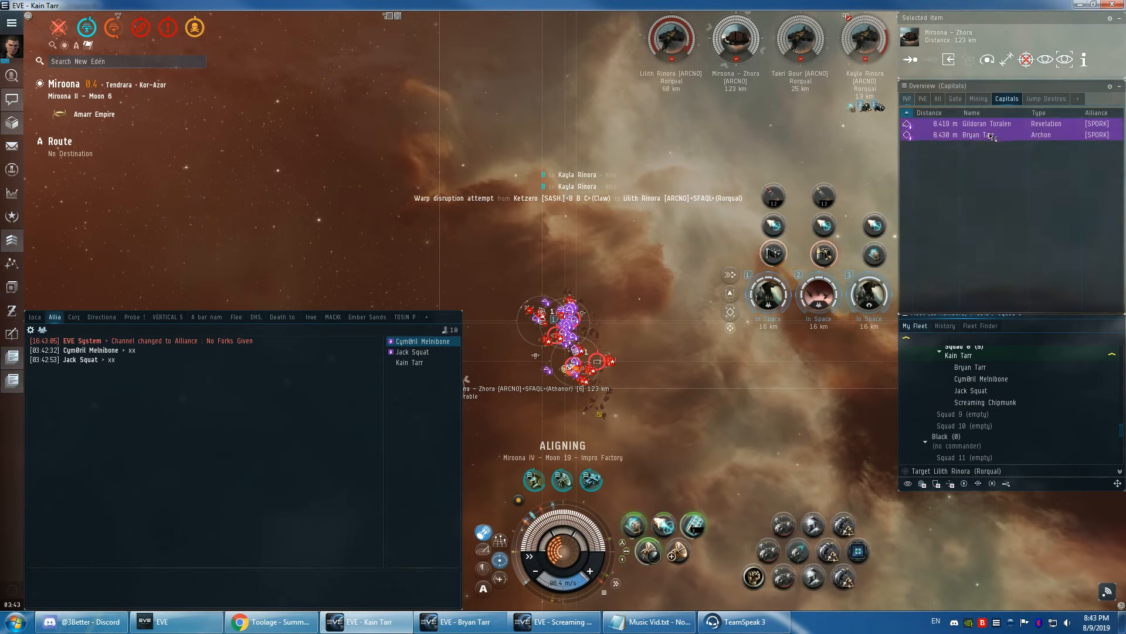
left_click(906, 98)
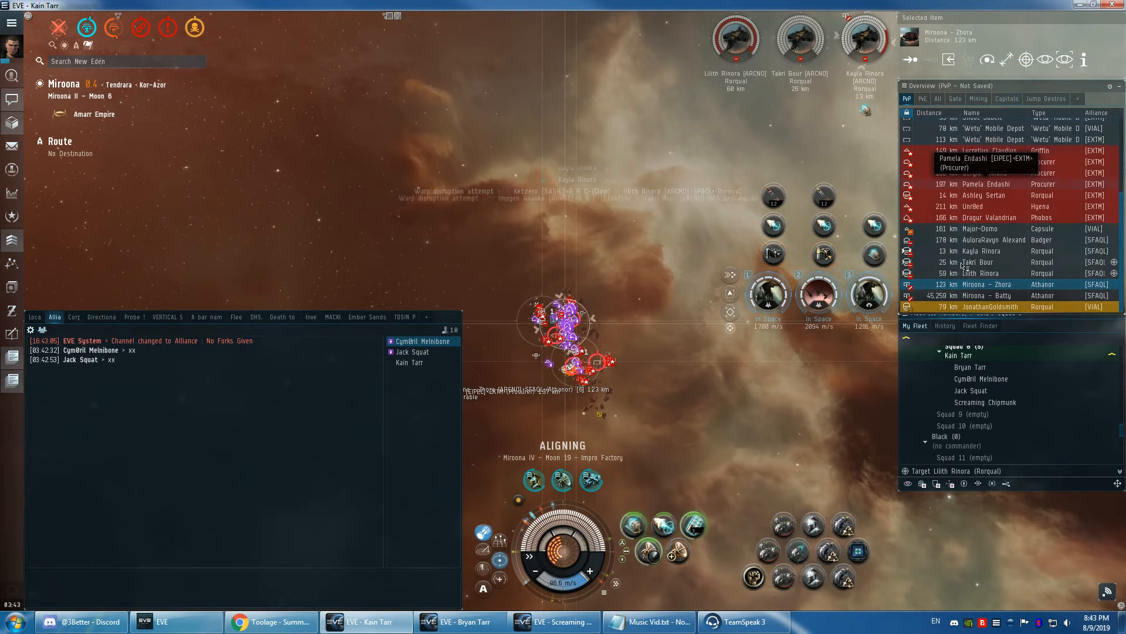
left_click(991, 306)
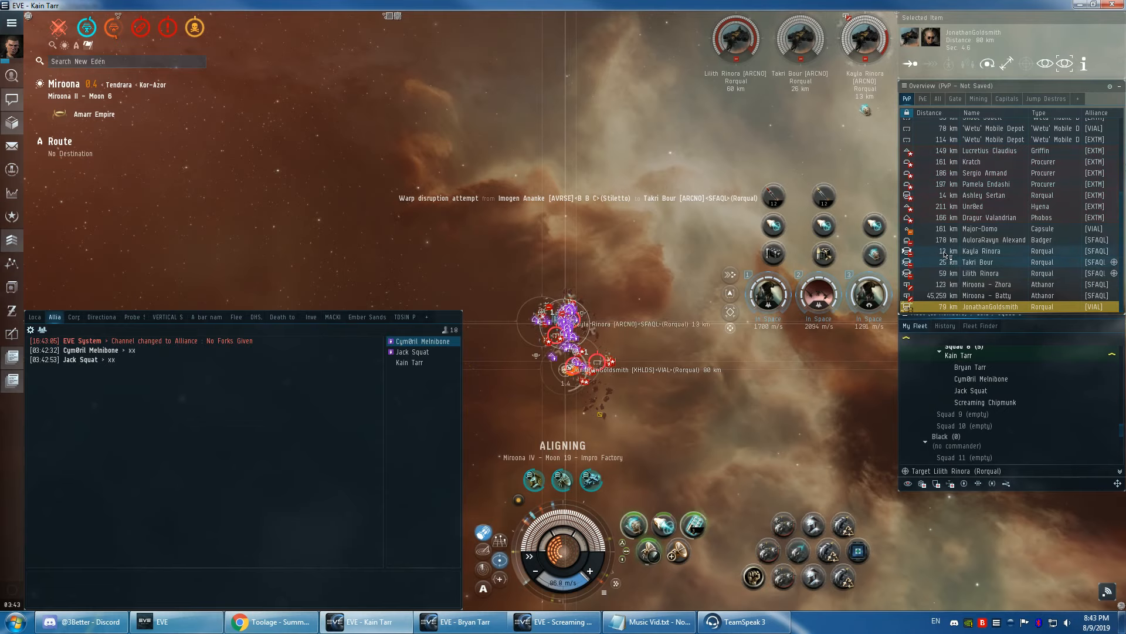
left_click(984, 195)
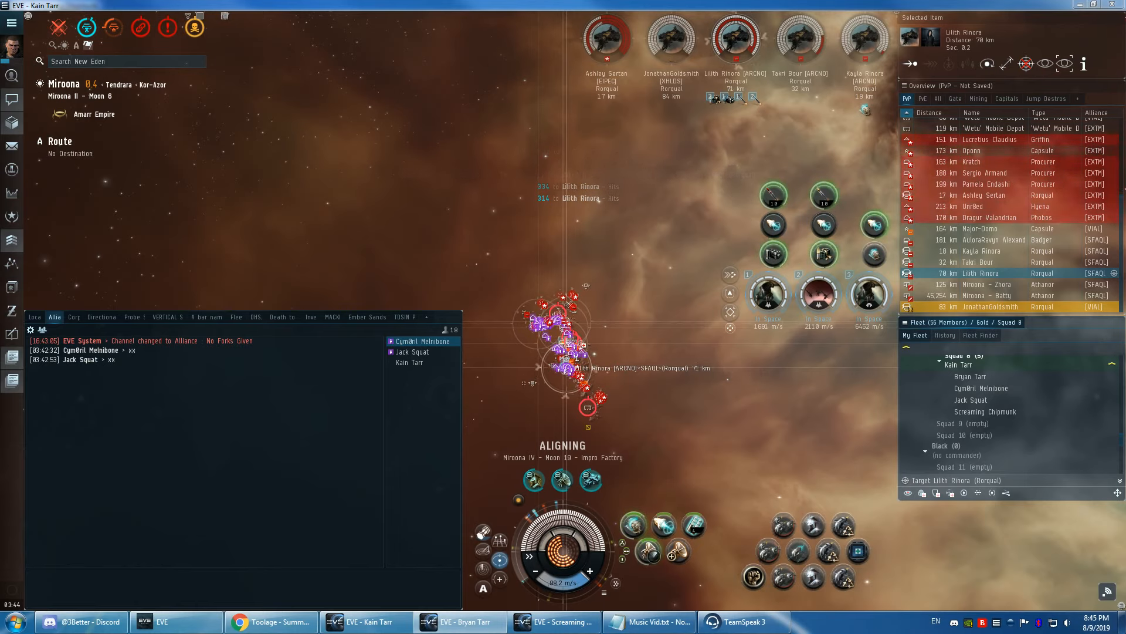
left_click(984, 195)
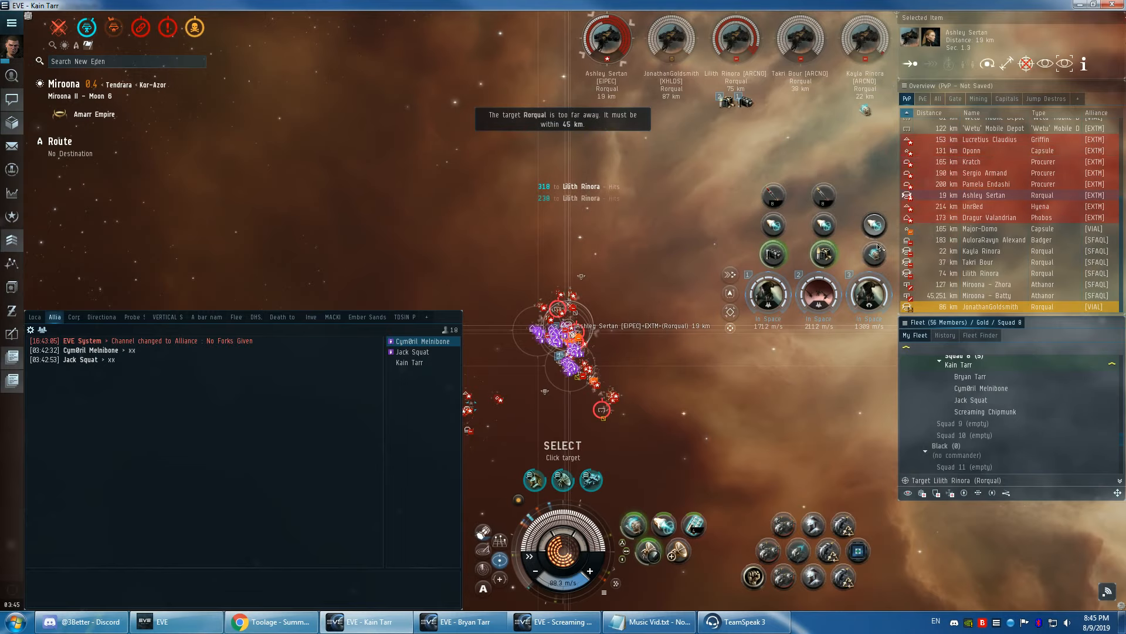
mouse_move(873, 253)
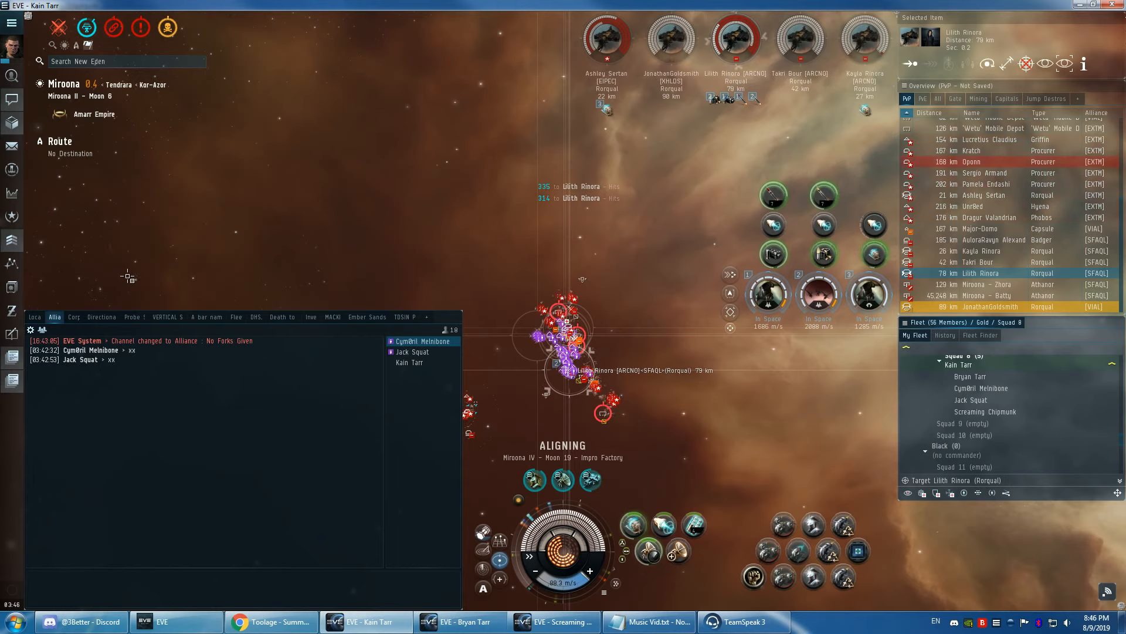
Step: Show the Local chat channel, which reports ten Rorquals on grid
left_click(34, 316)
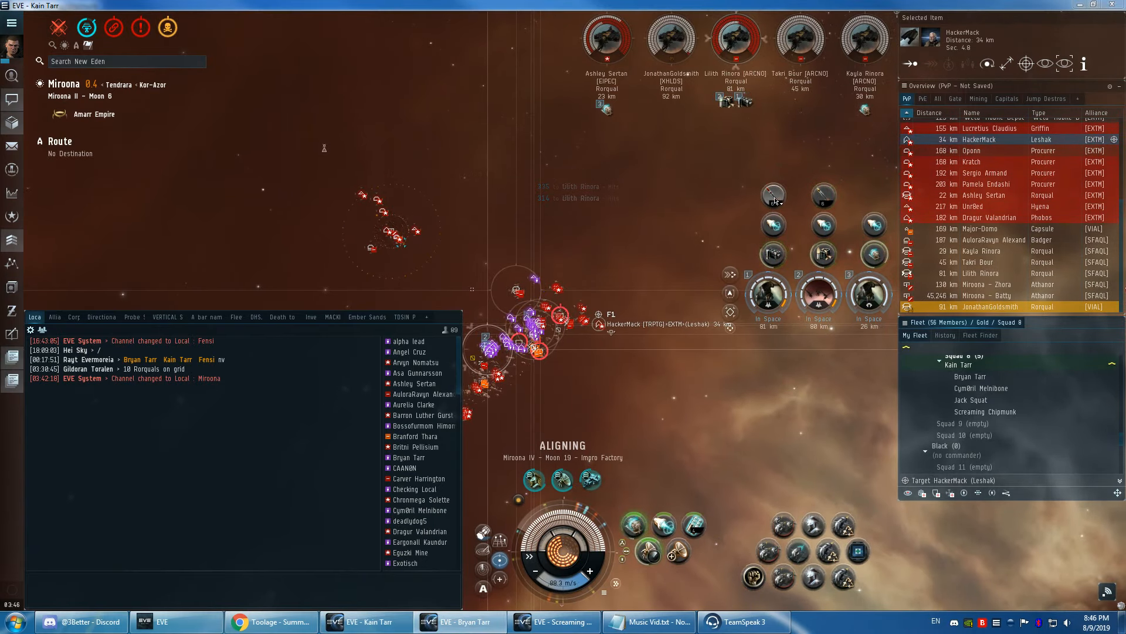
left_click(984, 195)
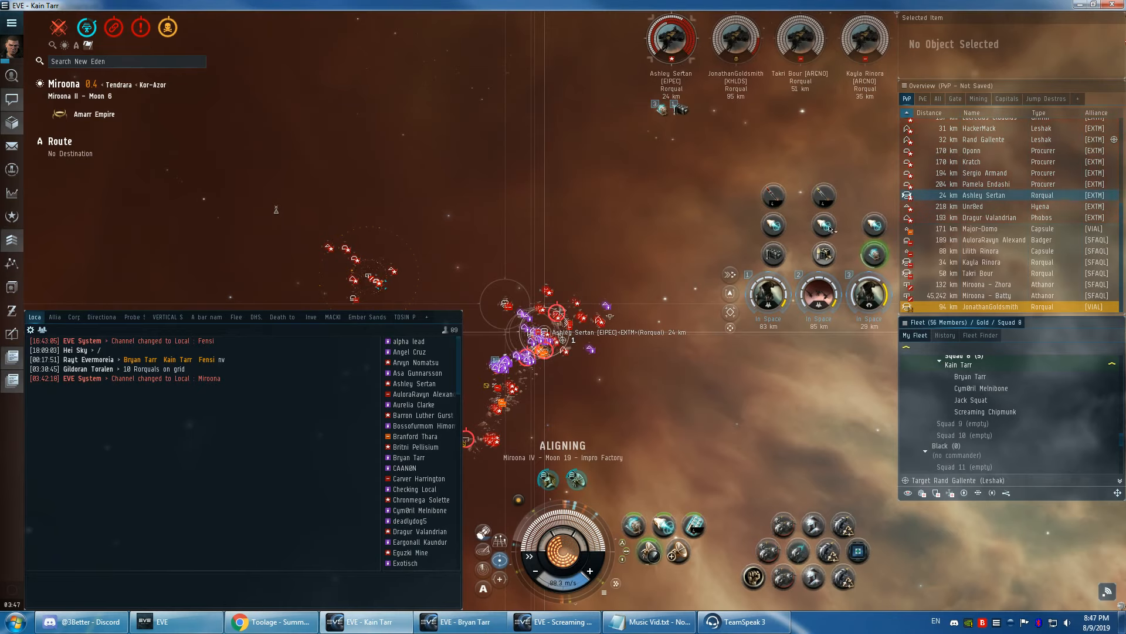
mouse_move(822, 197)
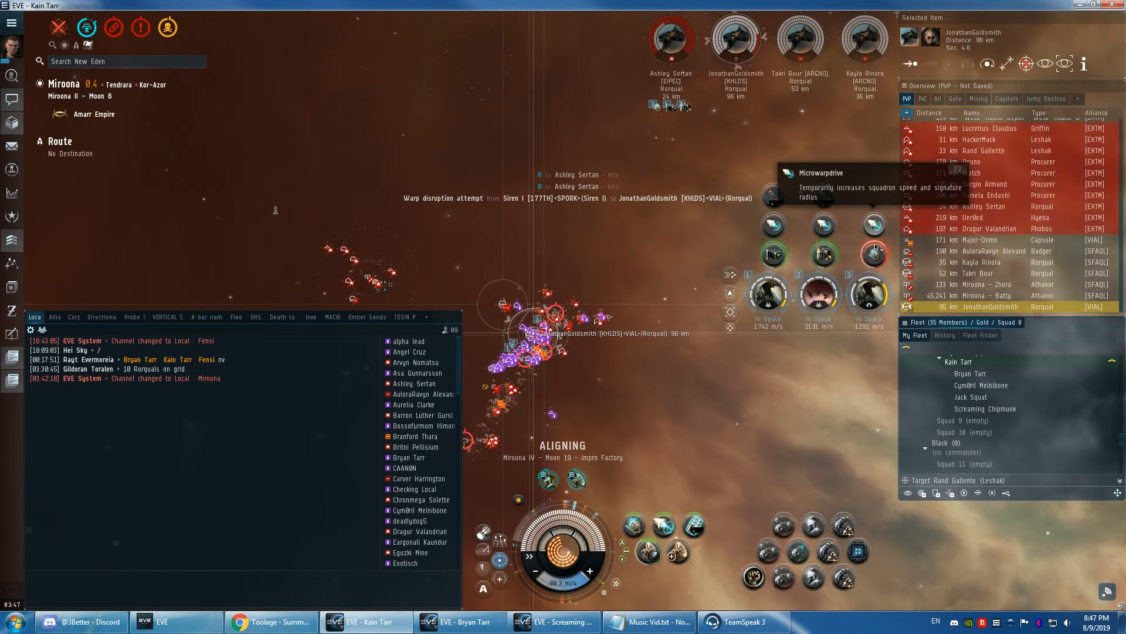
mouse_move(875, 254)
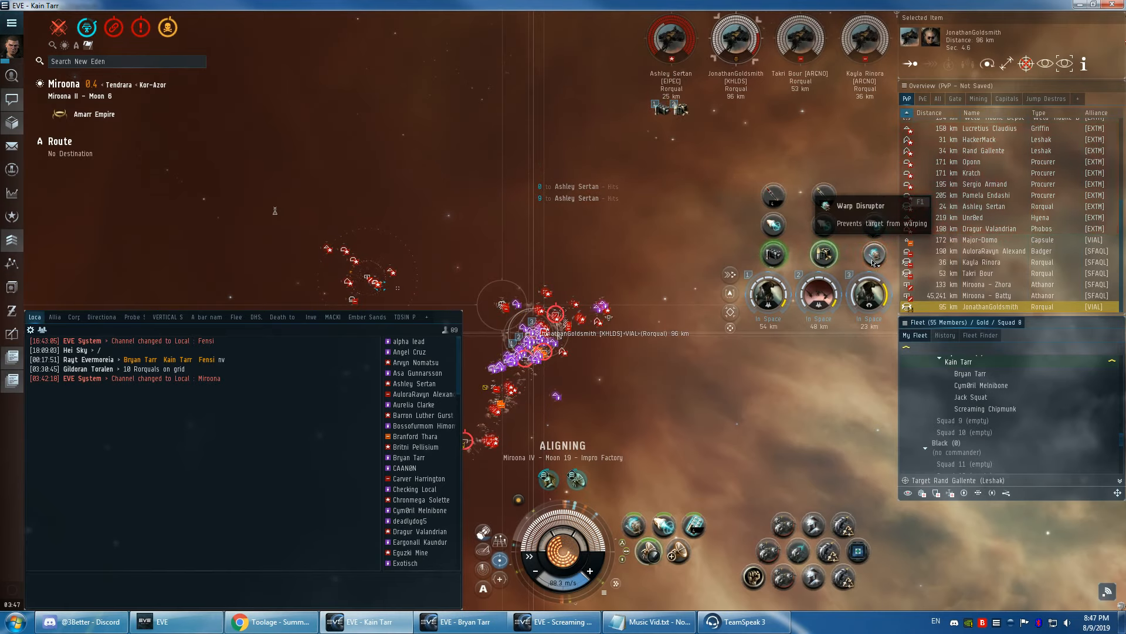
Step: Switch the fleet's target to Kayla Rinora's Rorqual after Ashley Sertan's drops from locks
left_click(874, 254)
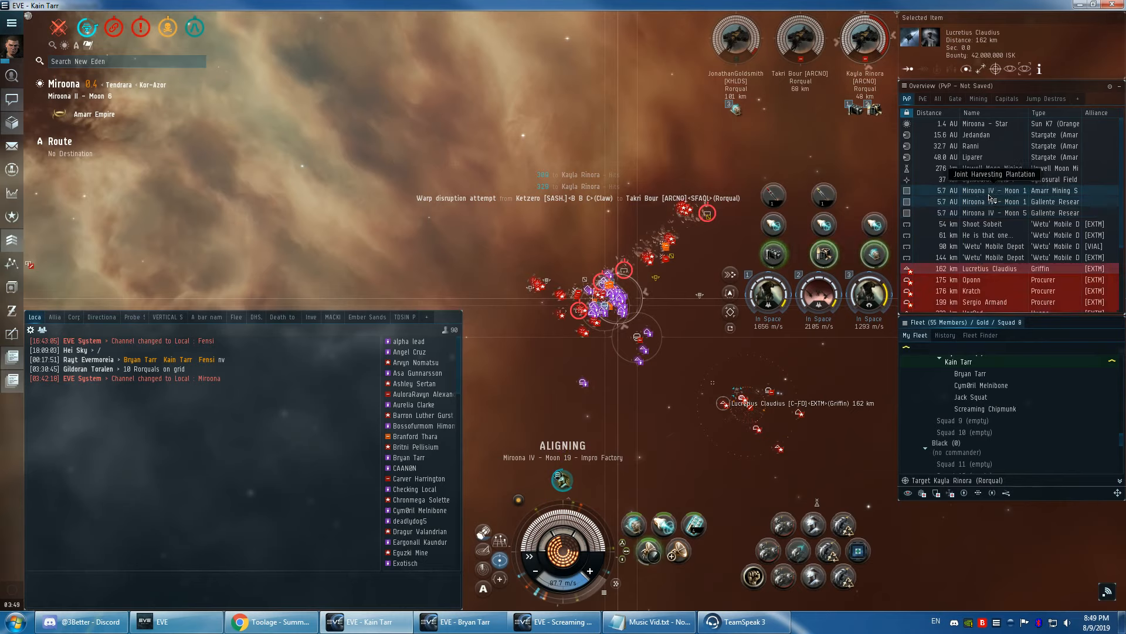
Step: Select Kayla Rinora's Rorqual at 52 km as the fighters' attack target
left_click(992, 202)
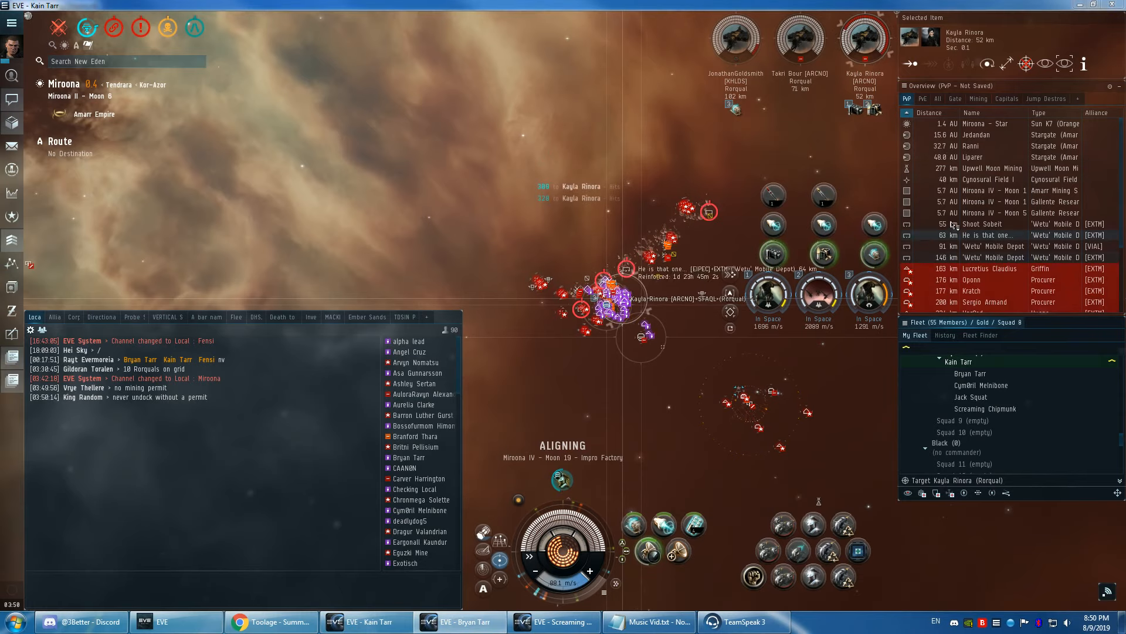
Step: Select the next locked Rorqual, then open the orders menu for the third fighter squadron at 111 km
left_click(1005, 213)
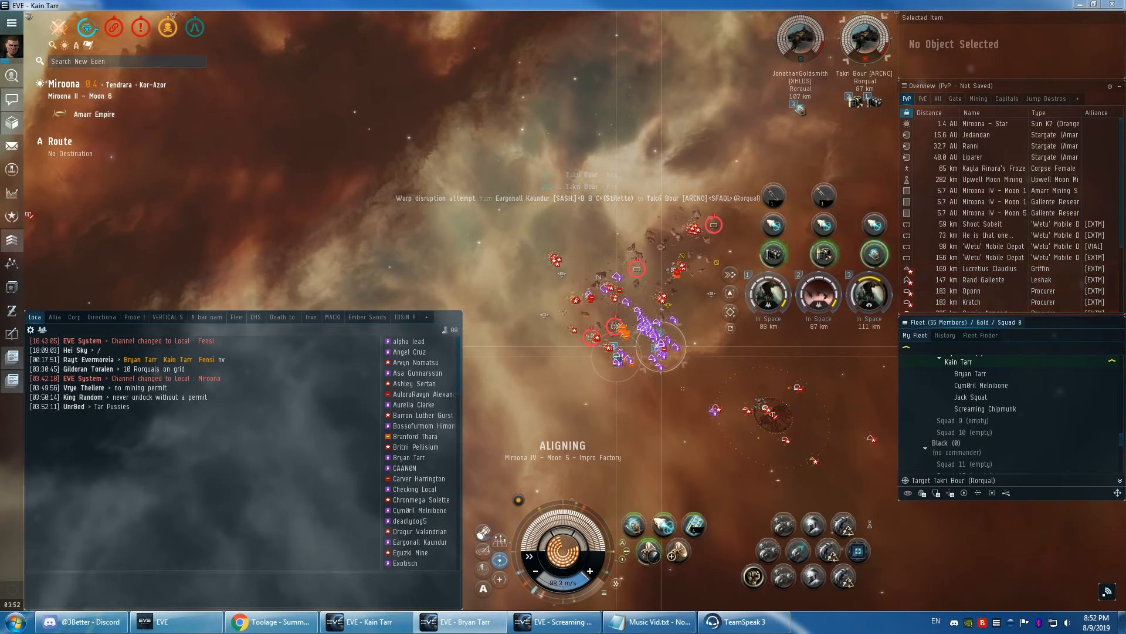
right_click(991, 268)
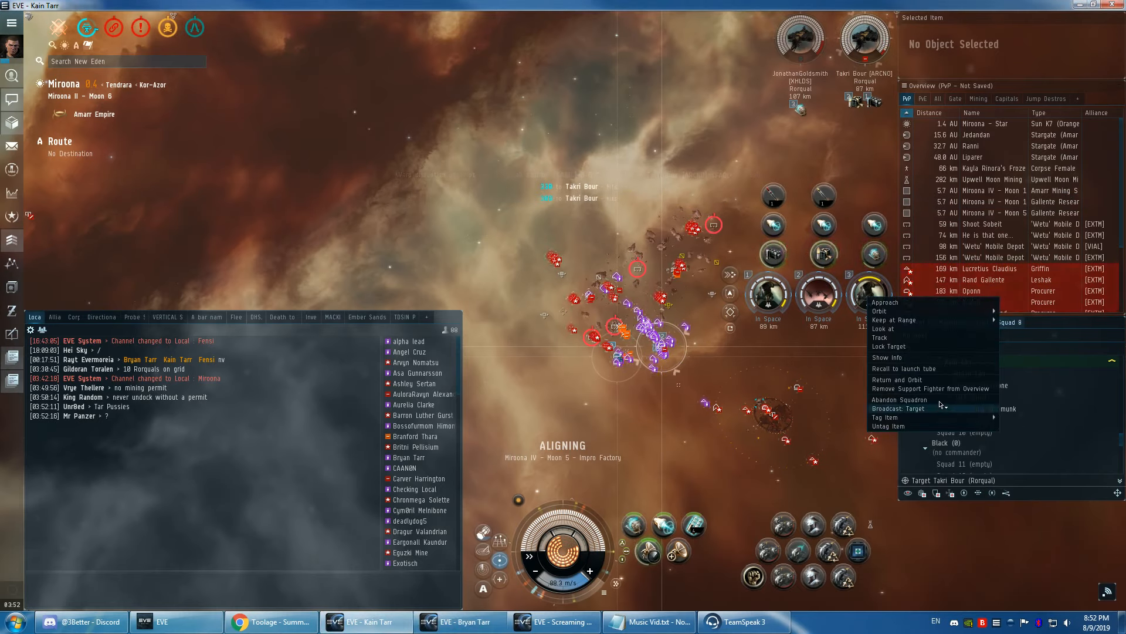